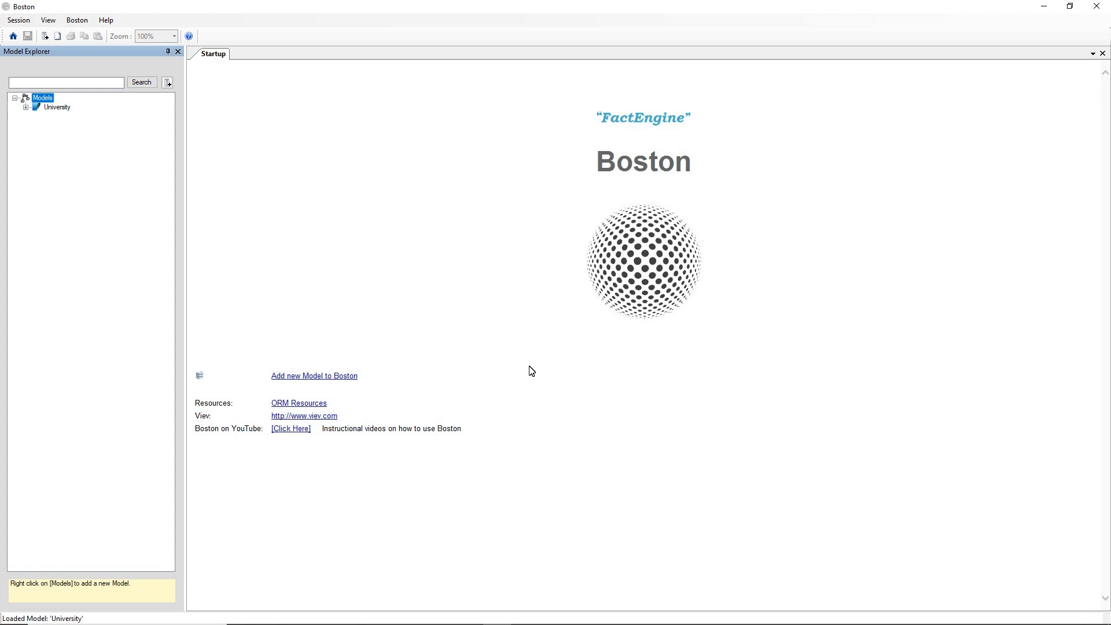
pyautogui.moveTo(527, 372)
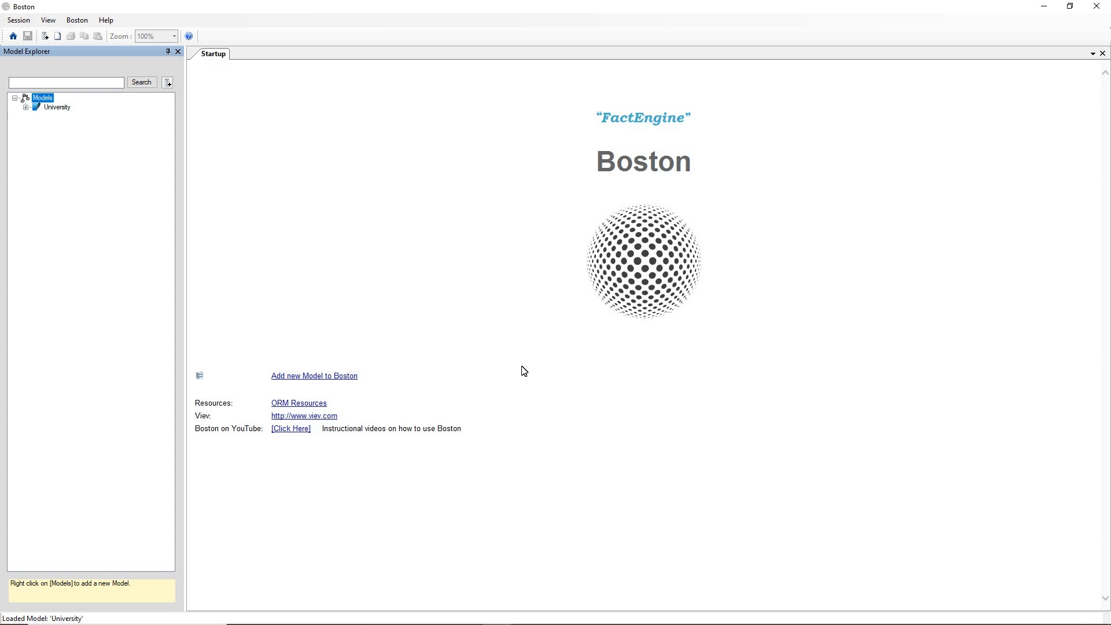
pyautogui.moveTo(520, 371)
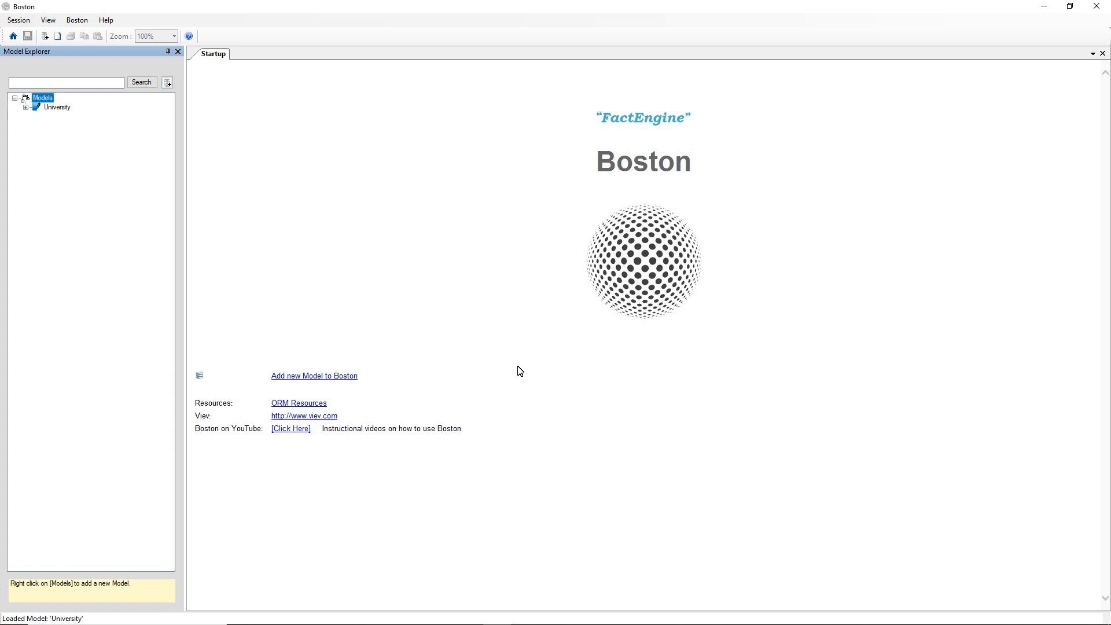
pyautogui.moveTo(488, 338)
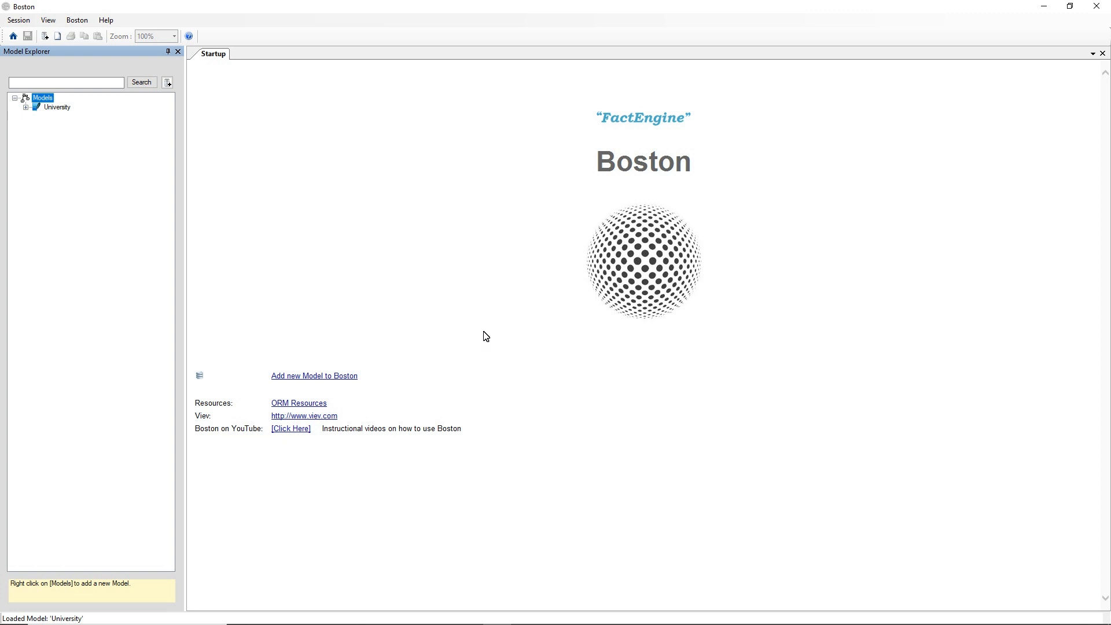
pyautogui.moveTo(91, 150)
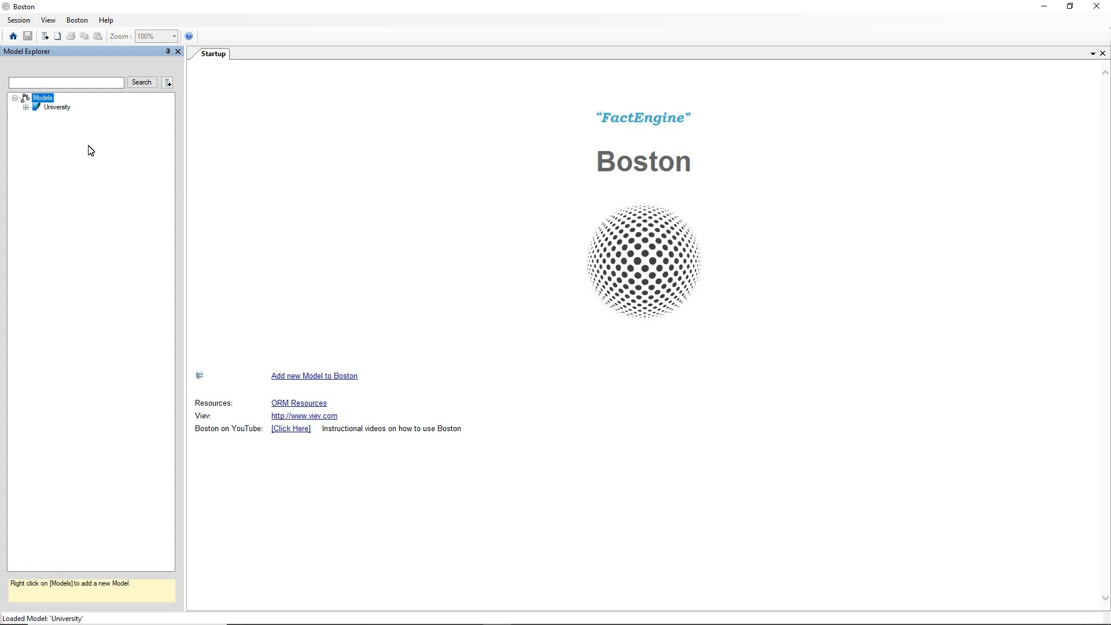
pyautogui.moveTo(47, 104)
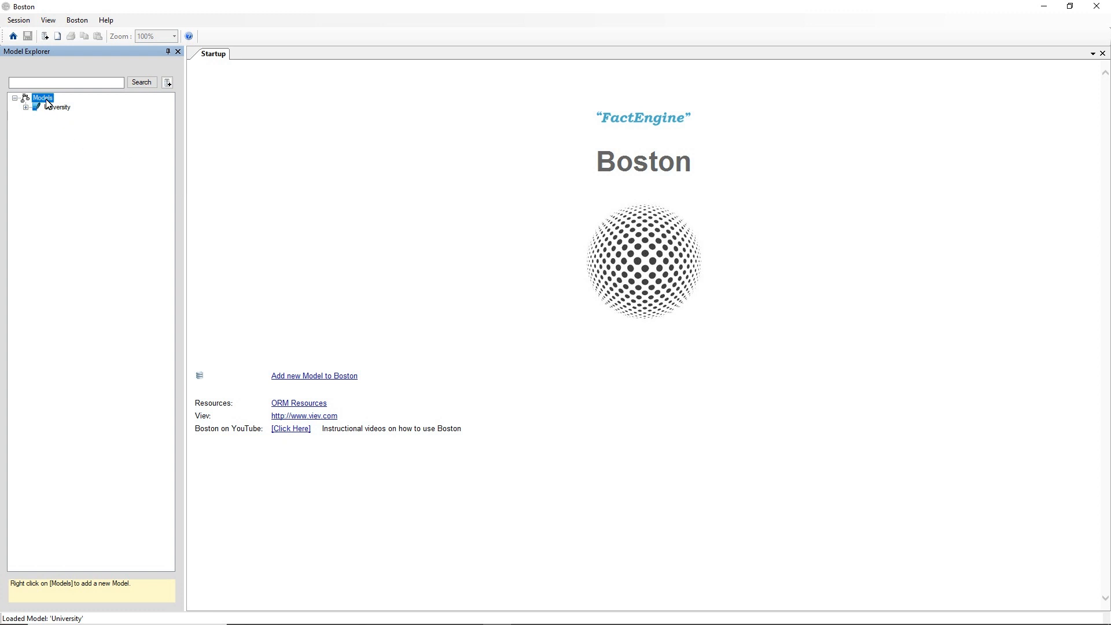
# Step: Start Import .orm NORMA File from the Models node in the Model Explorer
pyautogui.rightClick(41, 97)
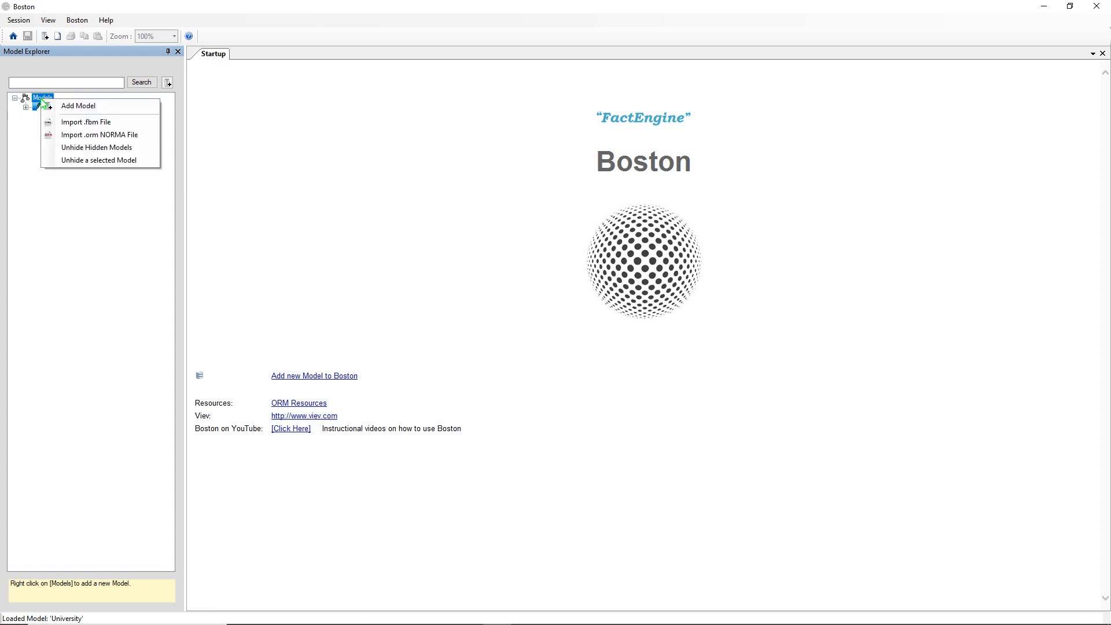
pyautogui.moveTo(99, 134)
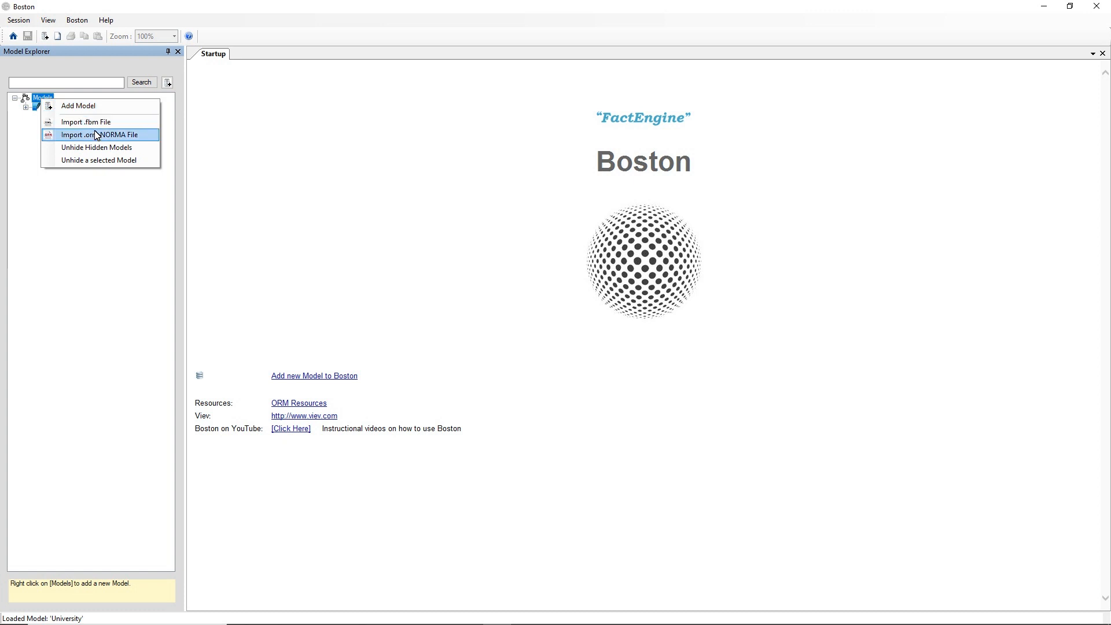
pyautogui.moveTo(101, 140)
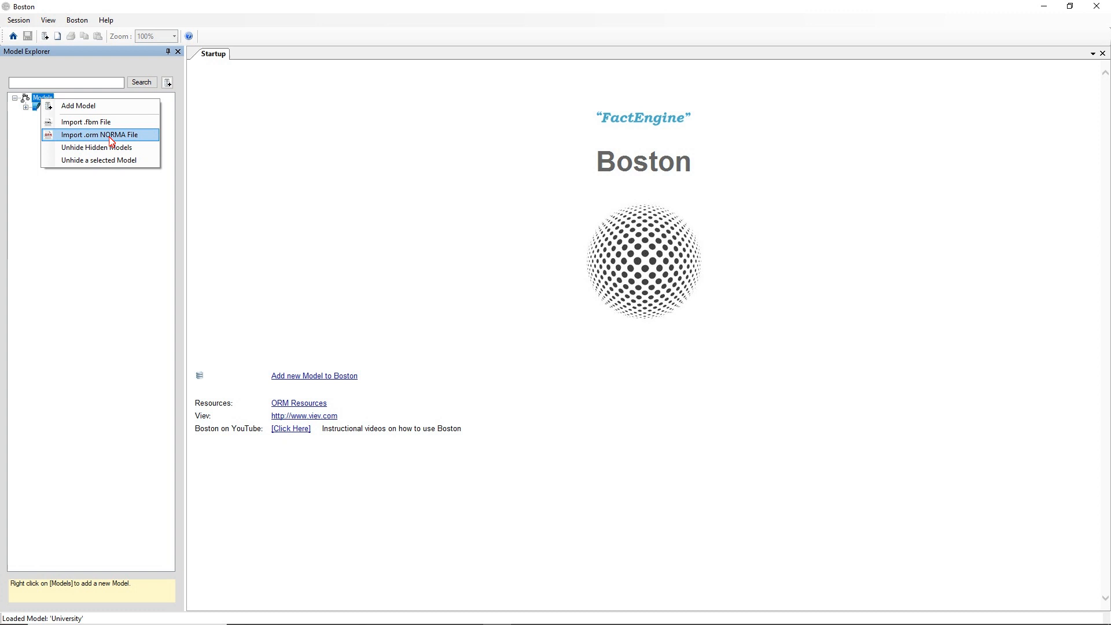
pyautogui.click(99, 134)
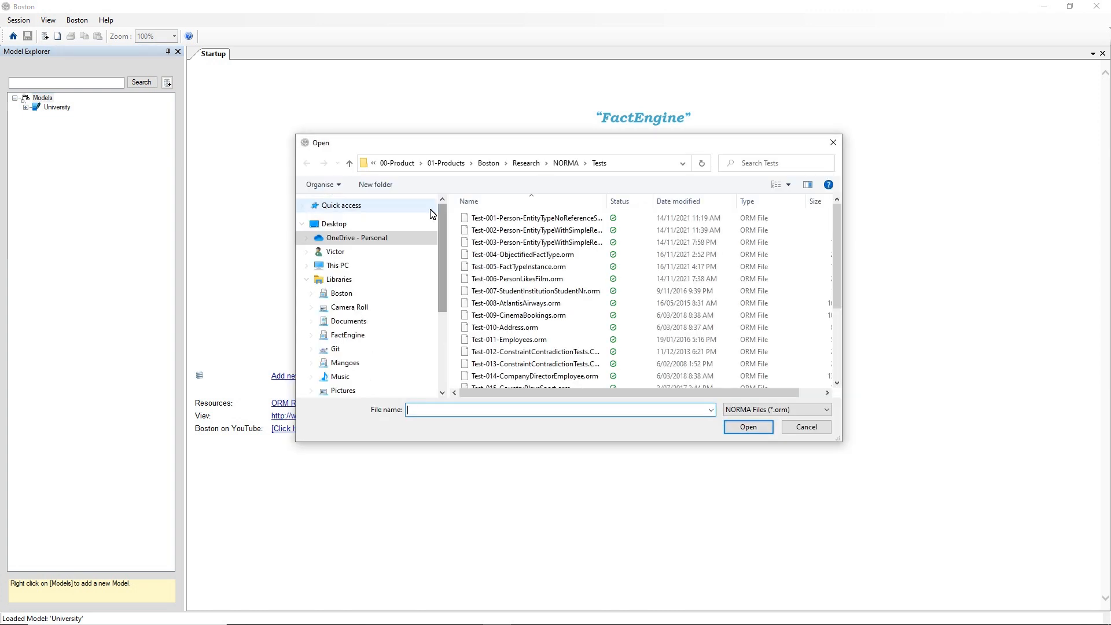
# Step: Choose ORM-CoreMetaModel.orm from the Desktop and begin importing it
pyautogui.click(333, 223)
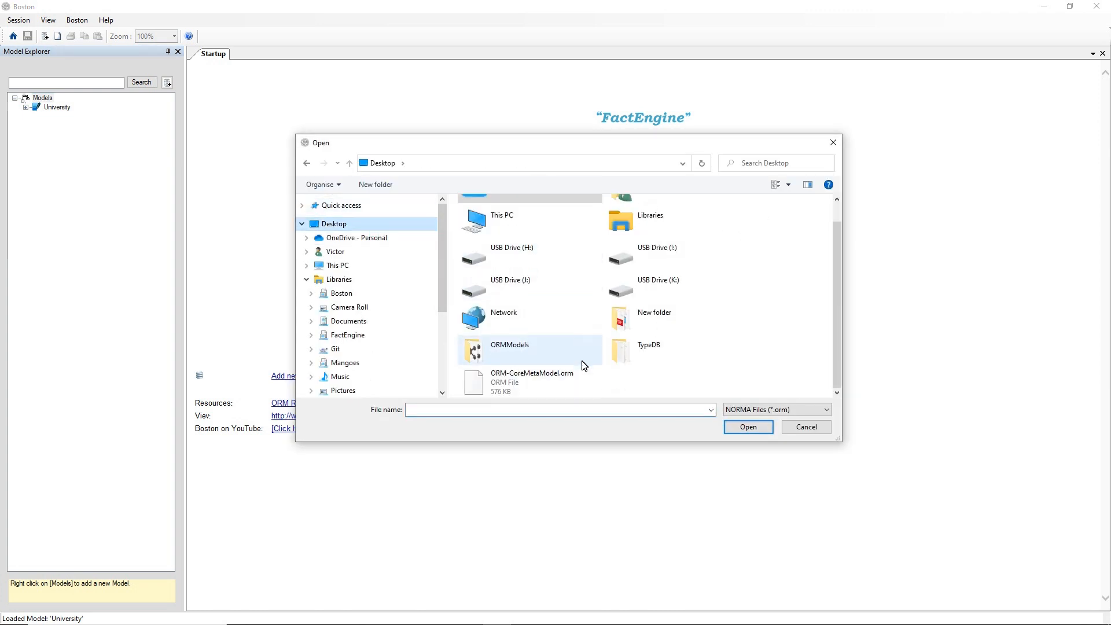
pyautogui.moveTo(523, 387)
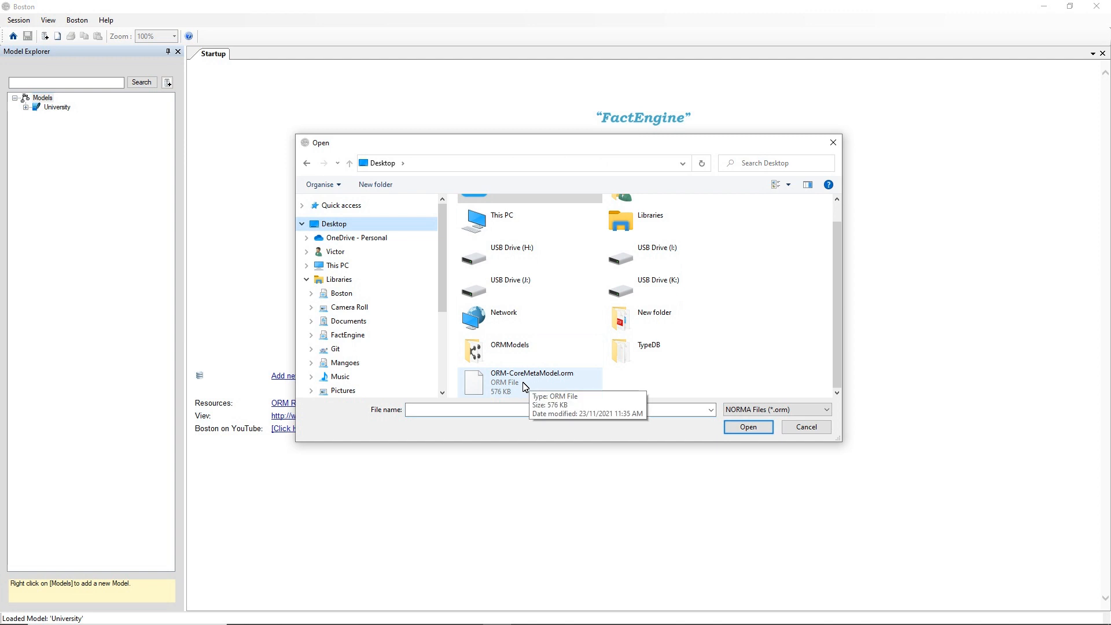
pyautogui.click(533, 383)
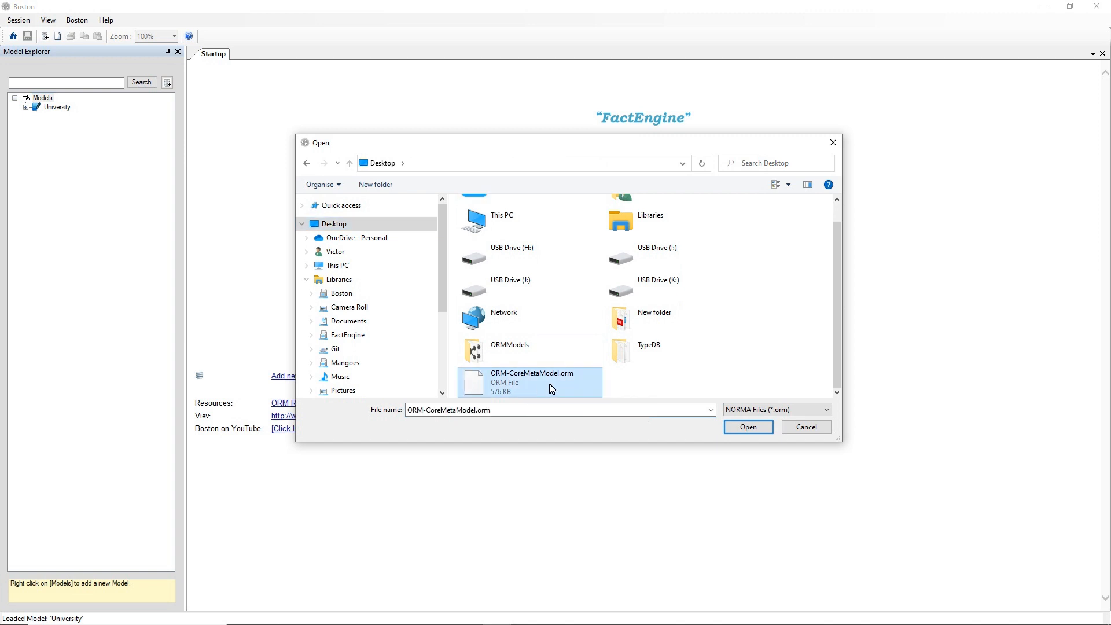
pyautogui.moveTo(551, 389)
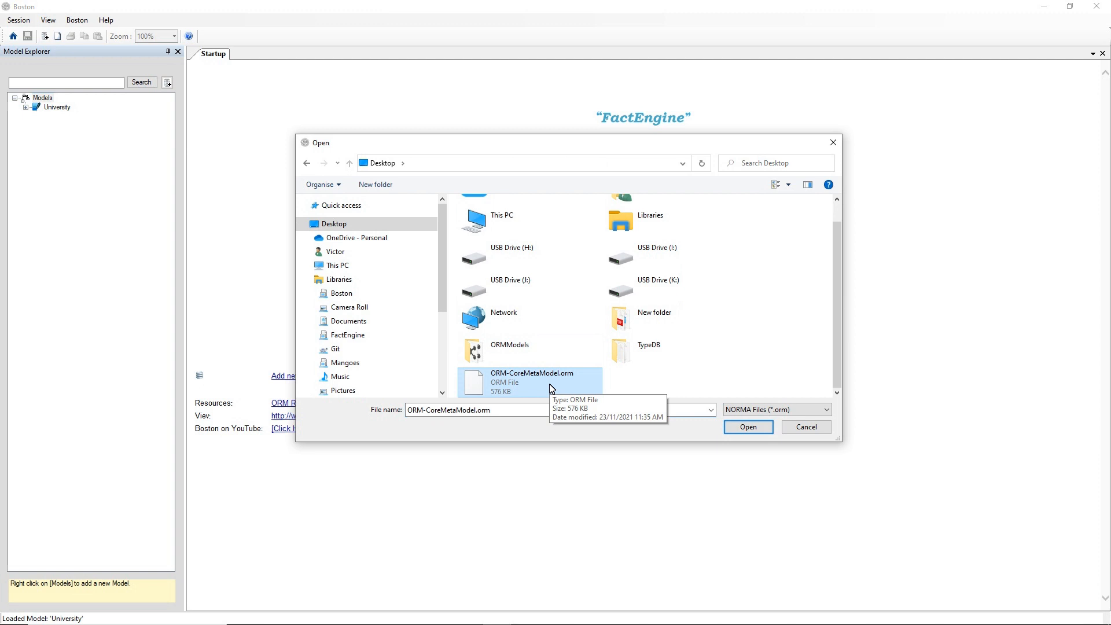
pyautogui.moveTo(552, 388)
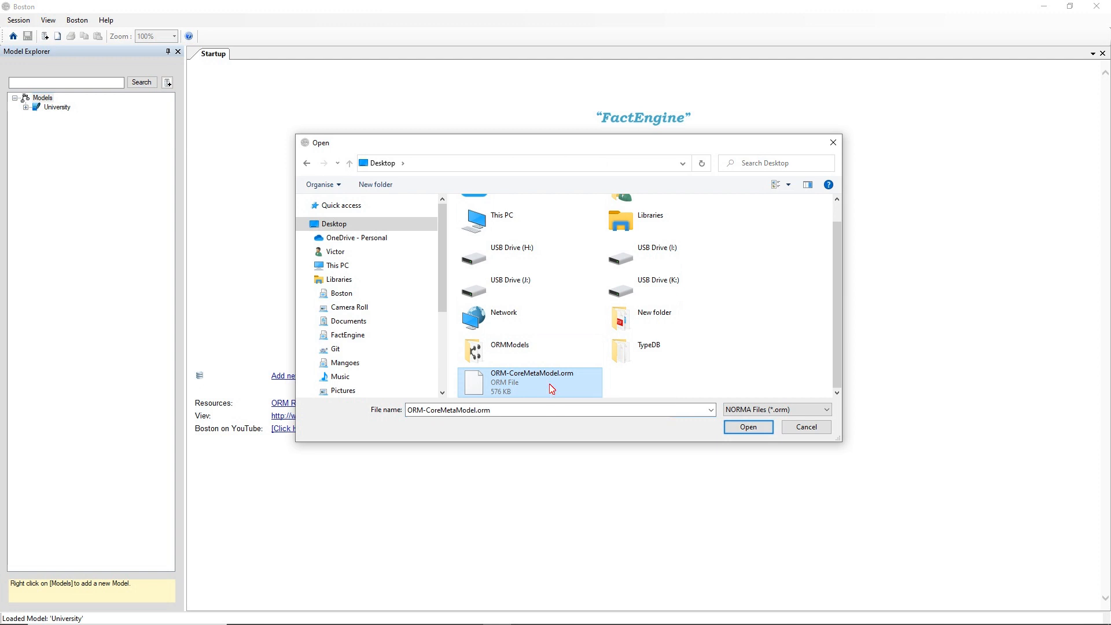
pyautogui.click(747, 427)
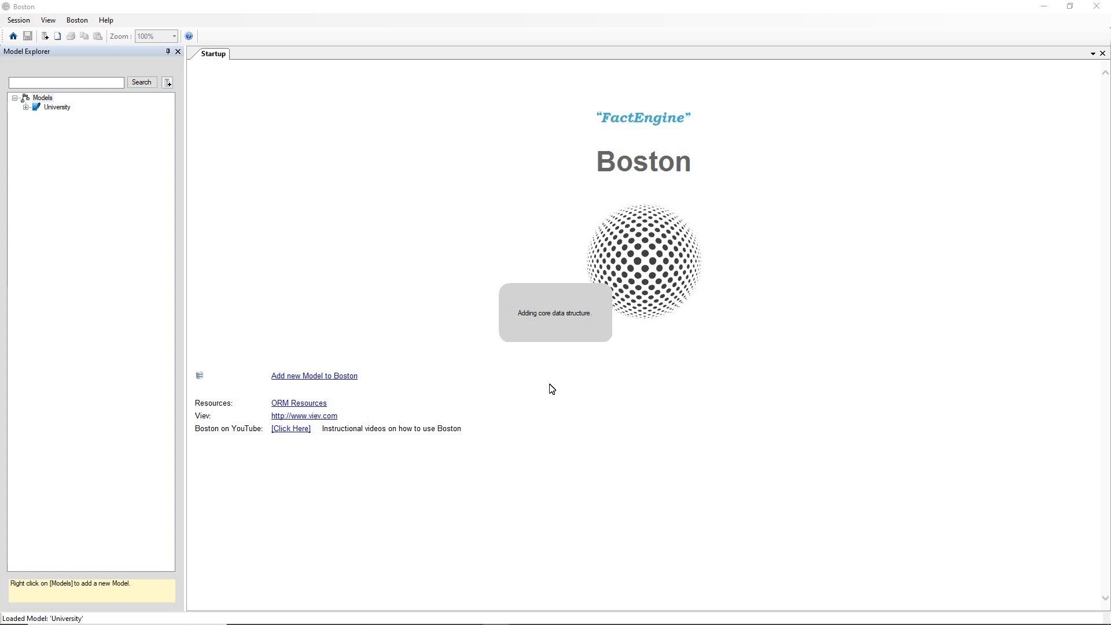
# Step: Let the import run until ORM-CoreMetaModel appears beside University in the model list
pyautogui.click(42, 98)
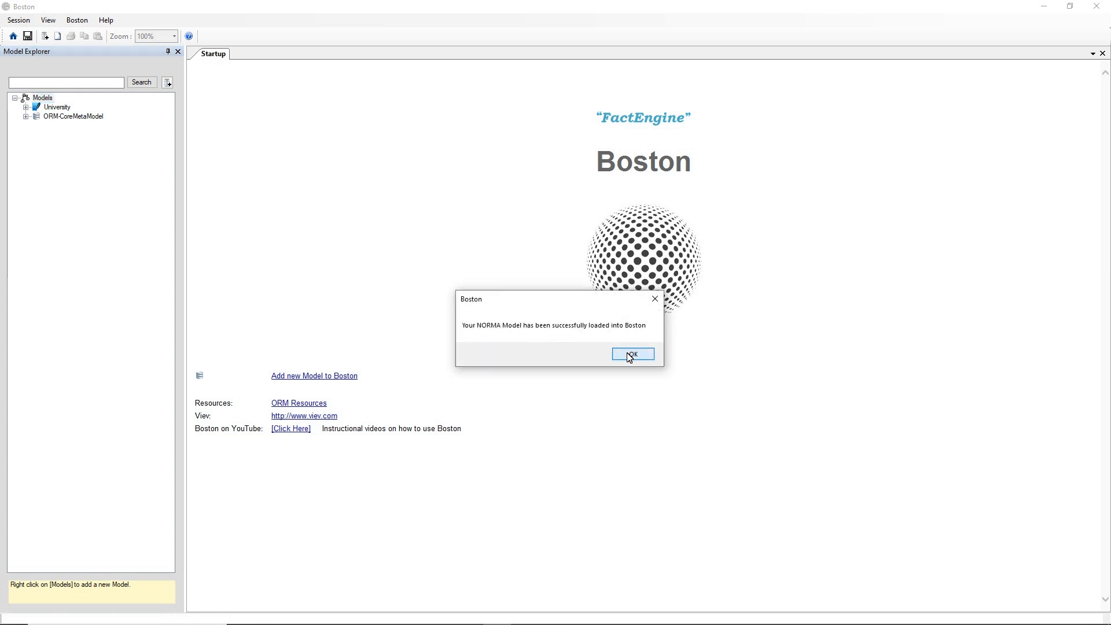
# Step: Dismiss the success message and expand ORM-CoreMetaModel to list its pages
pyautogui.click(631, 355)
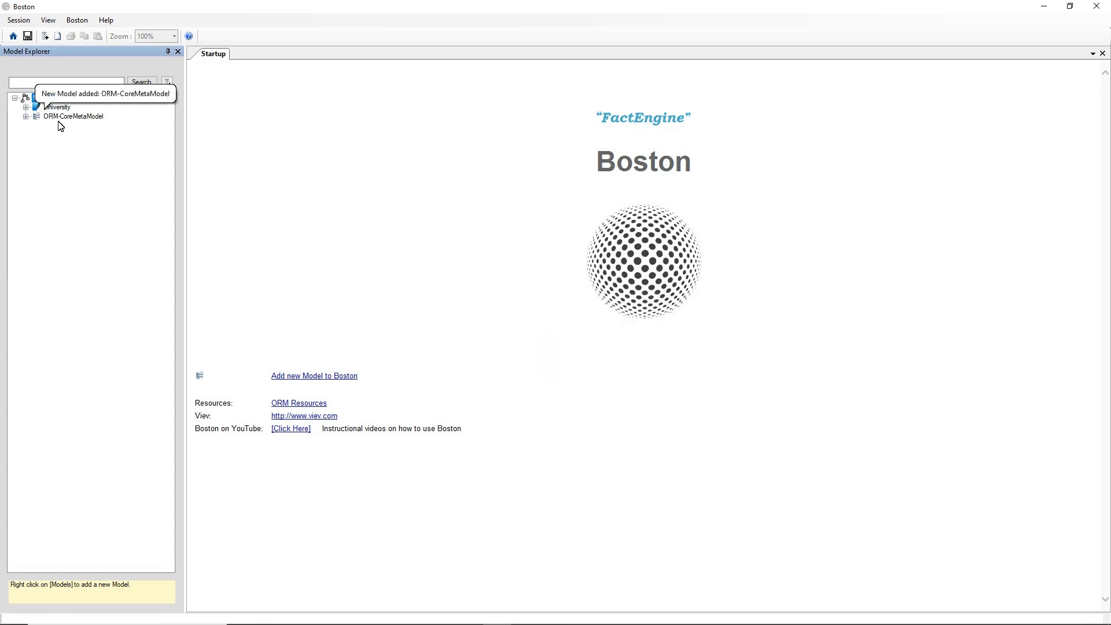
pyautogui.moveTo(44, 126)
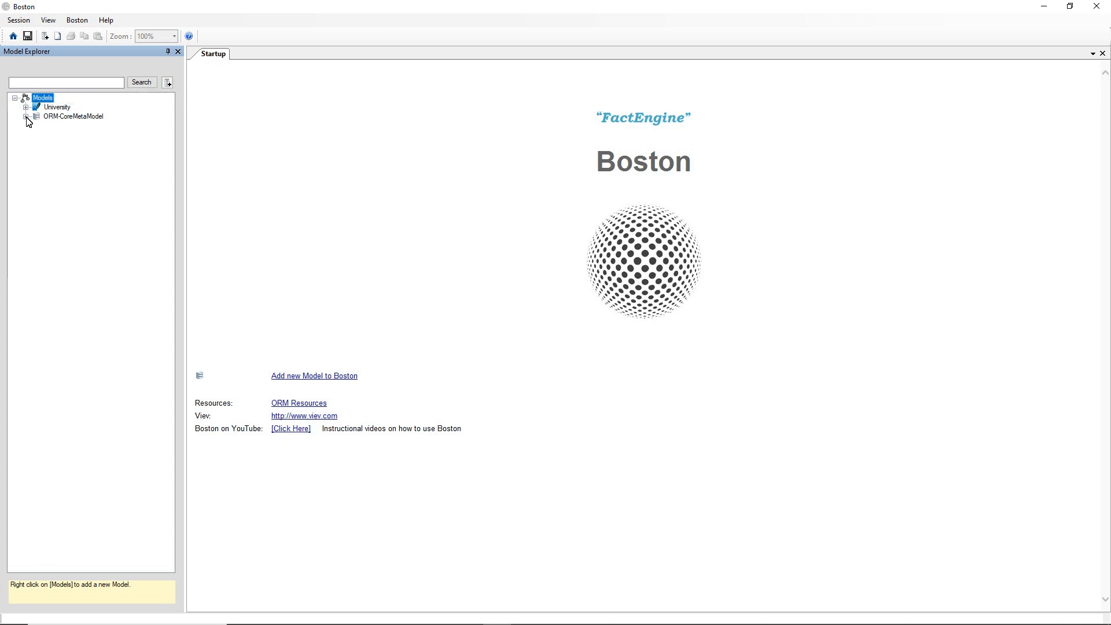
pyautogui.click(26, 116)
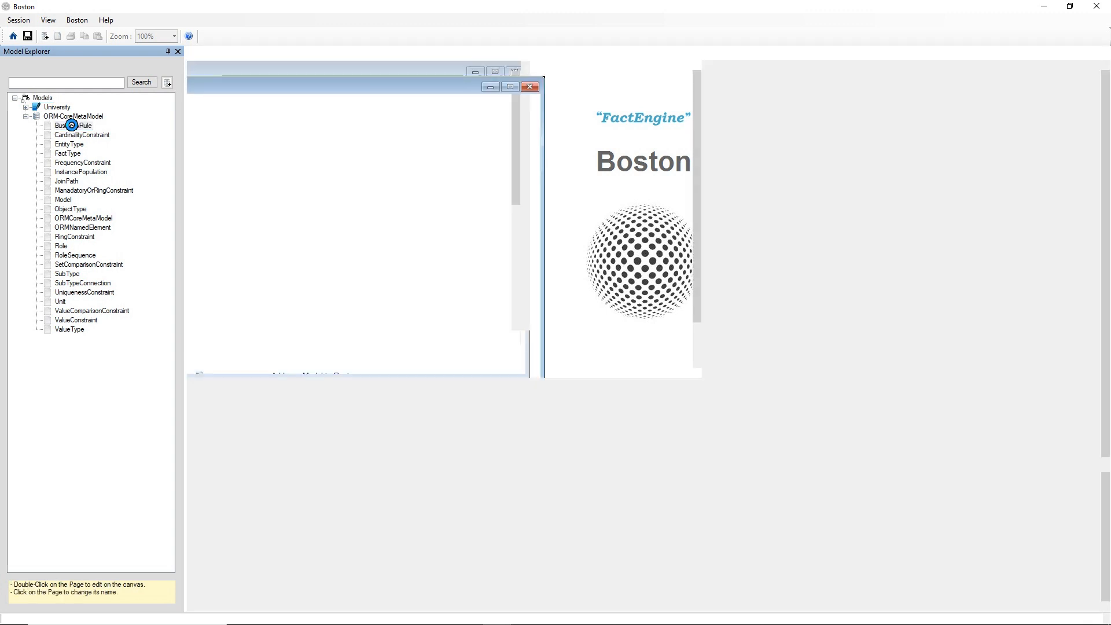
# Step: Open the BusinessRule, CardinalityConstraint, EntityType and FrequencyConstraint pages as ORM diagrams
pyautogui.doubleClick(73, 125)
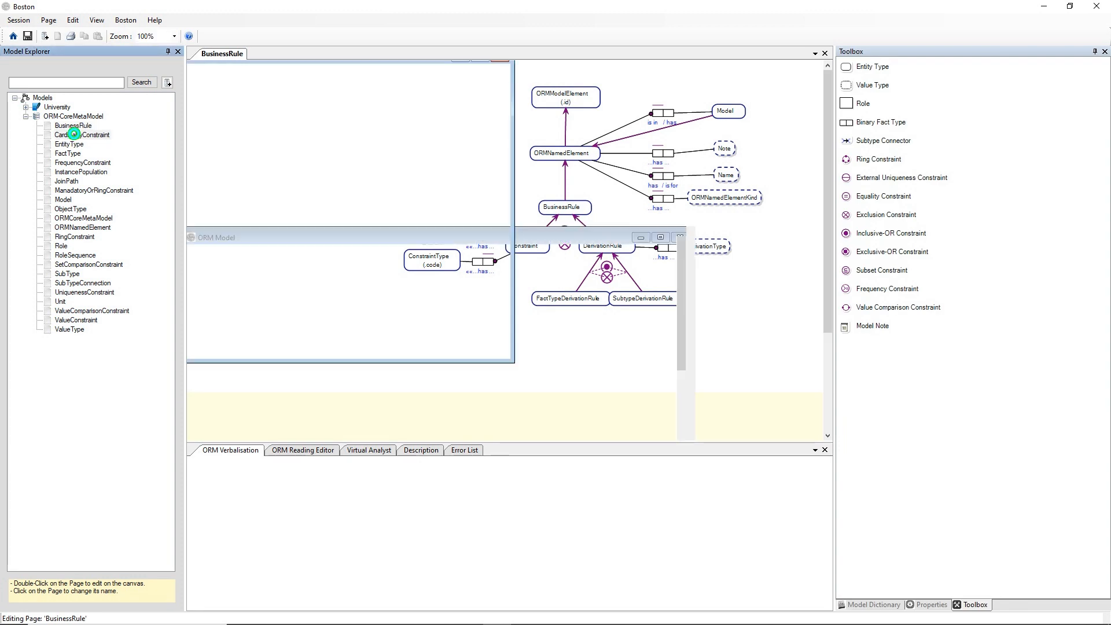
pyautogui.doubleClick(81, 134)
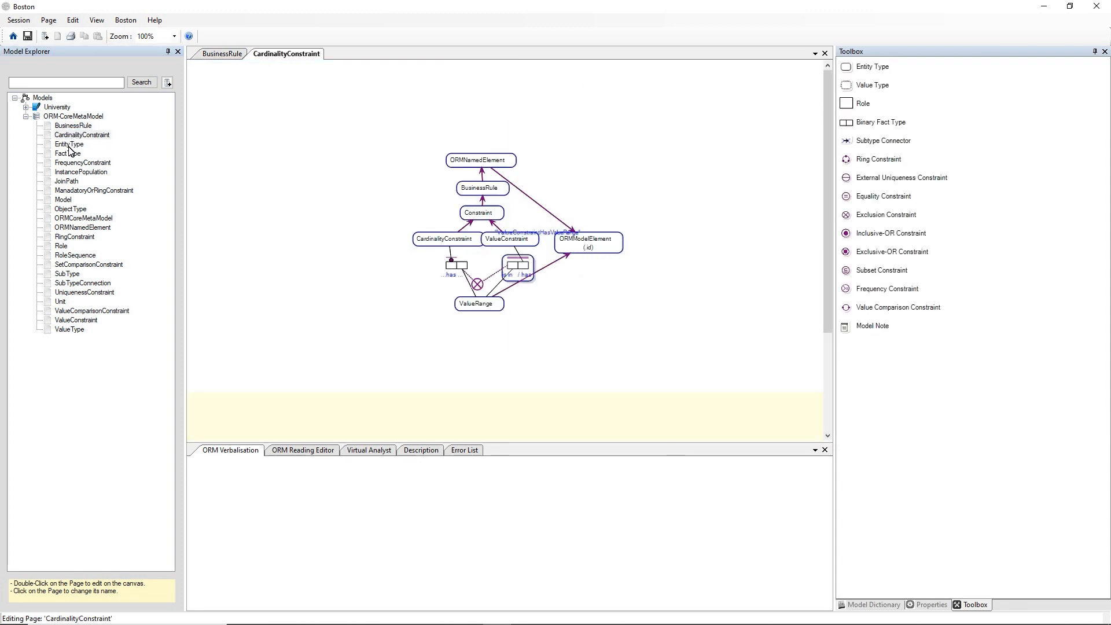
pyautogui.doubleClick(68, 143)
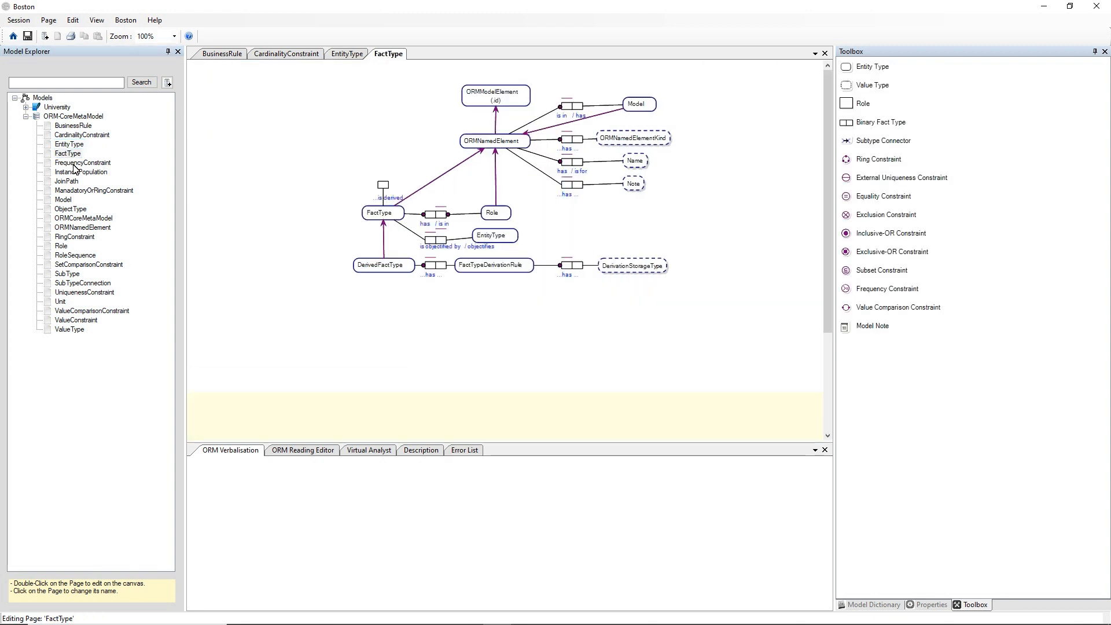
pyautogui.doubleClick(82, 162)
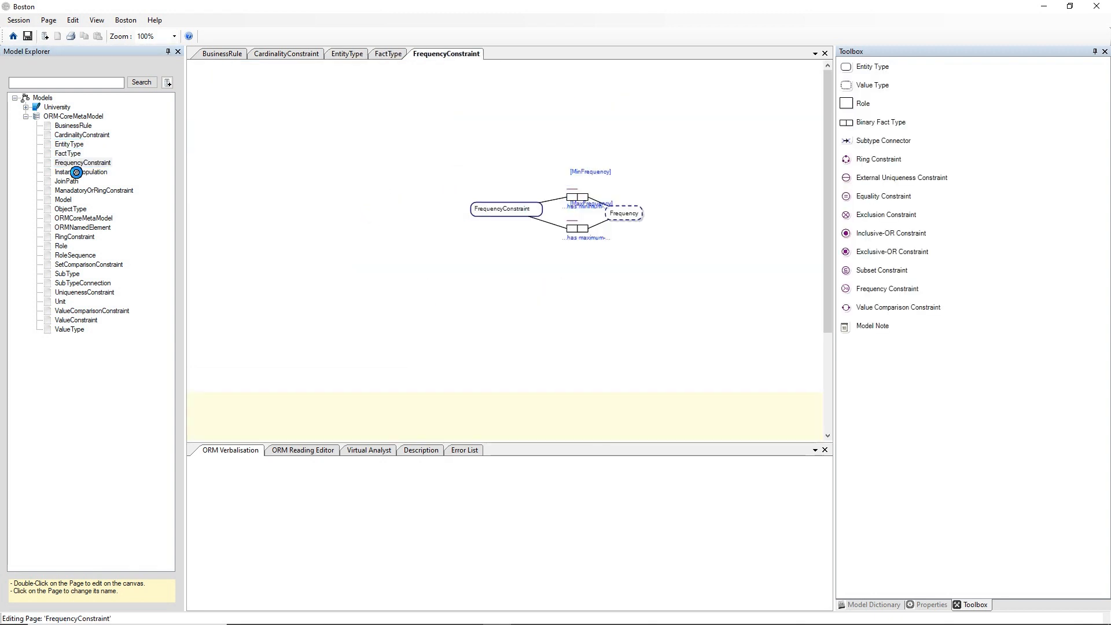